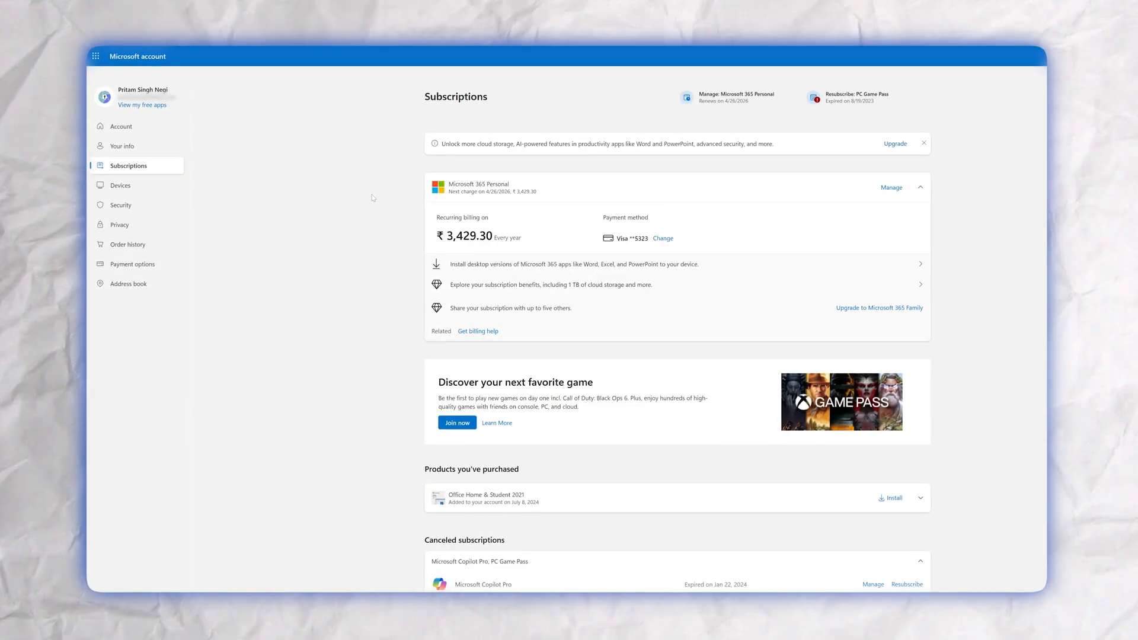
- Reach the Manage page for the Microsoft 365 Personal subscription
{"action": "left_click", "coordinate": [891, 187]}
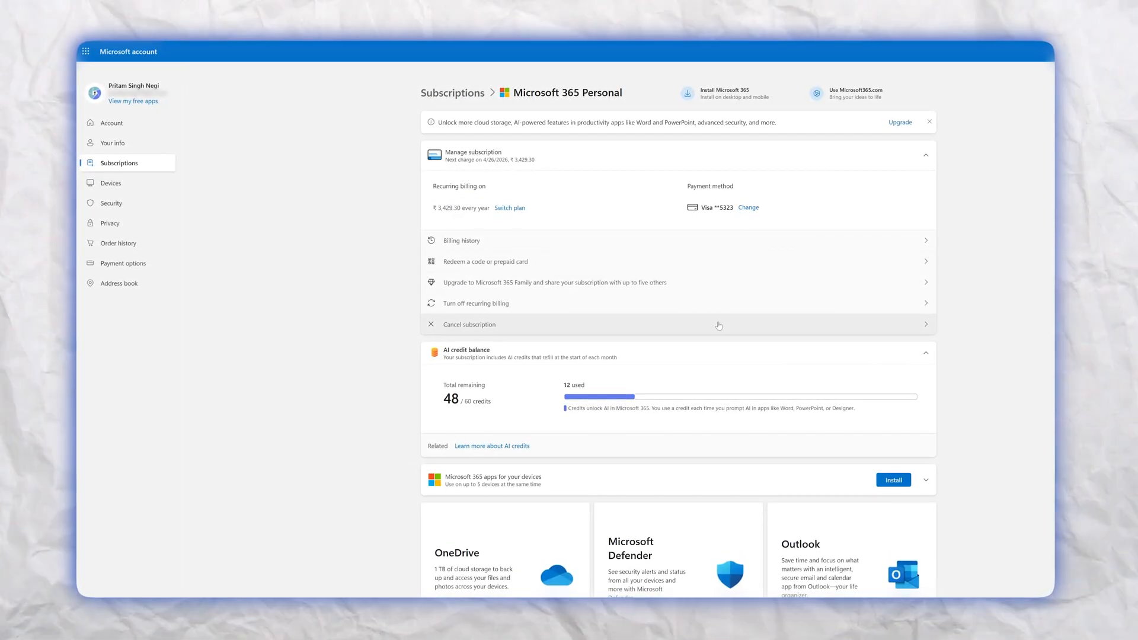
{"action": "left_click", "coordinate": [469, 325]}
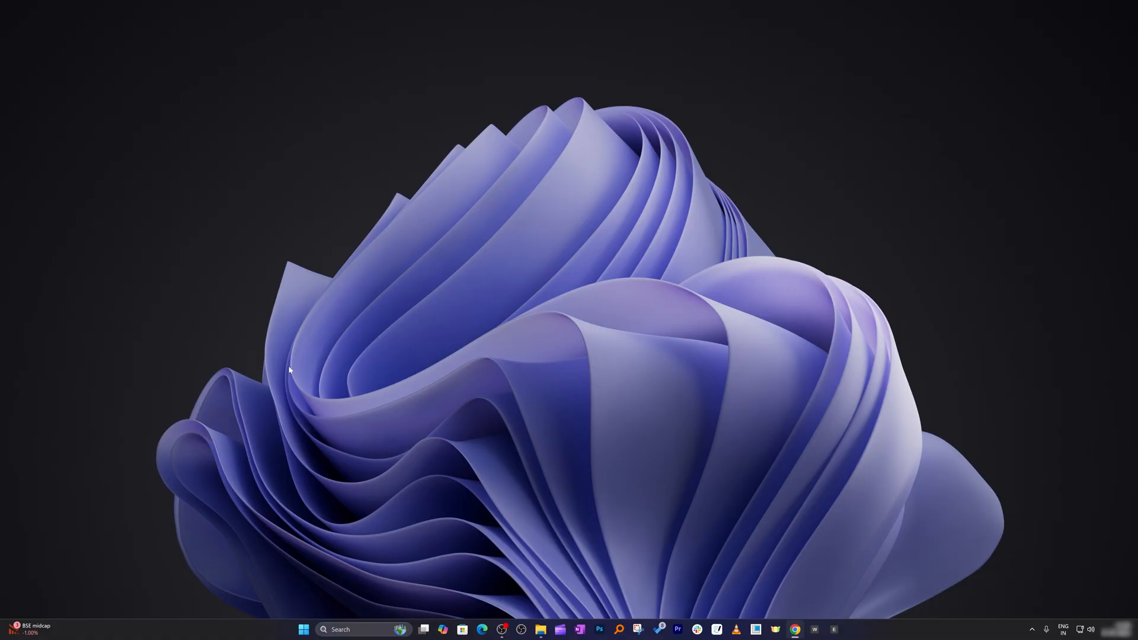
- Launch Microsoft Edge from the Start menu by searching 'edge'
{"action": "left_click", "coordinate": [303, 629]}
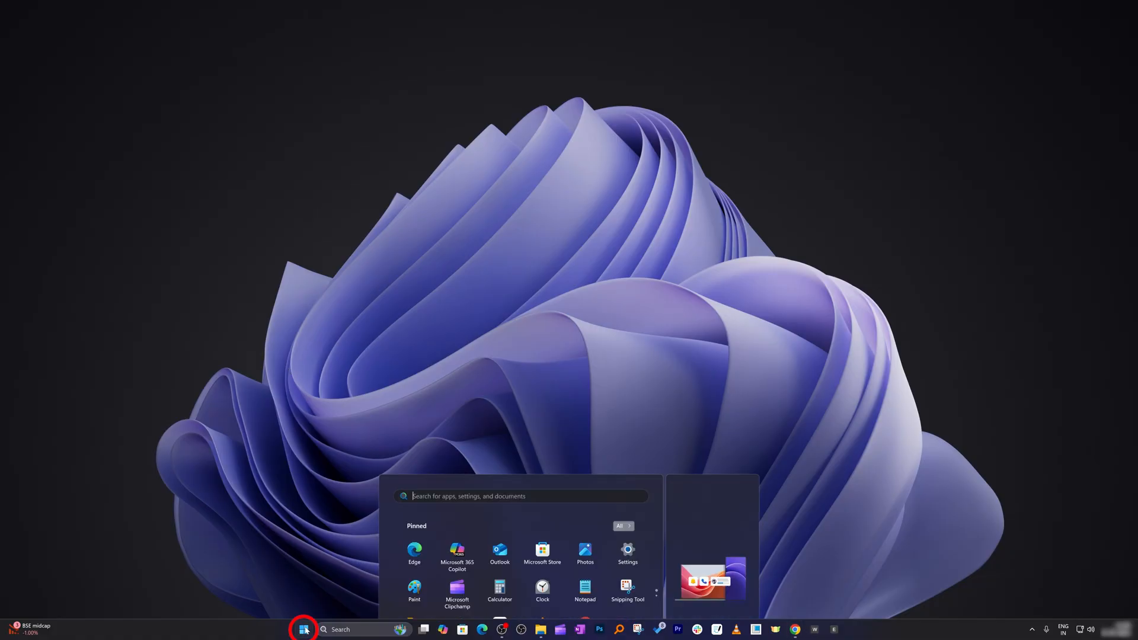
{"action": "left_click", "coordinate": [304, 629]}
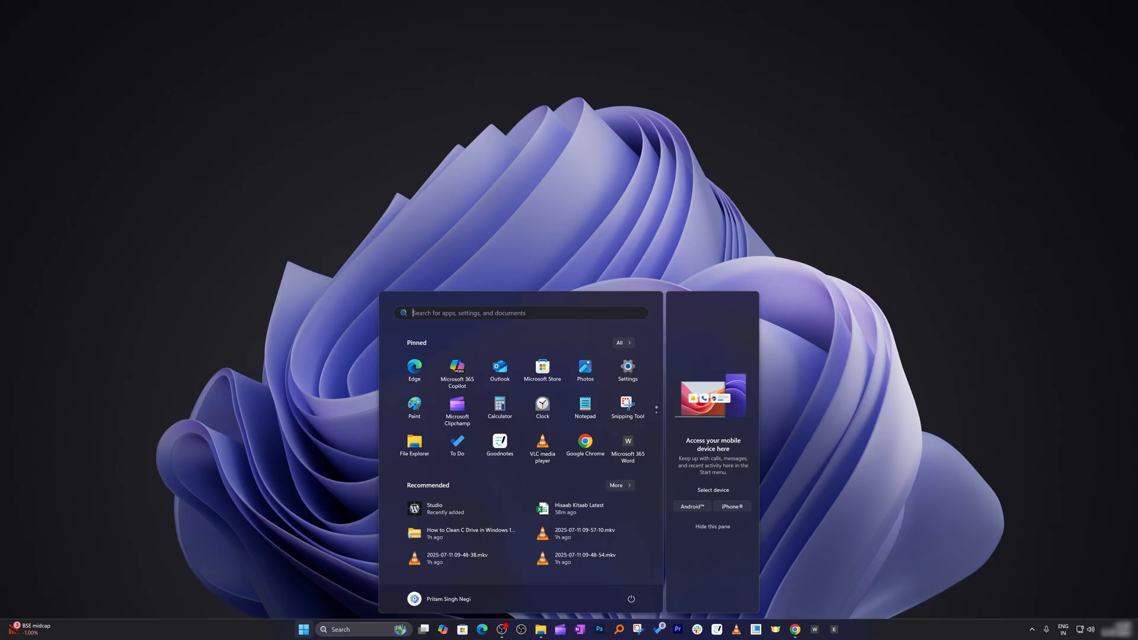
{"action": "type", "text": "edge"}
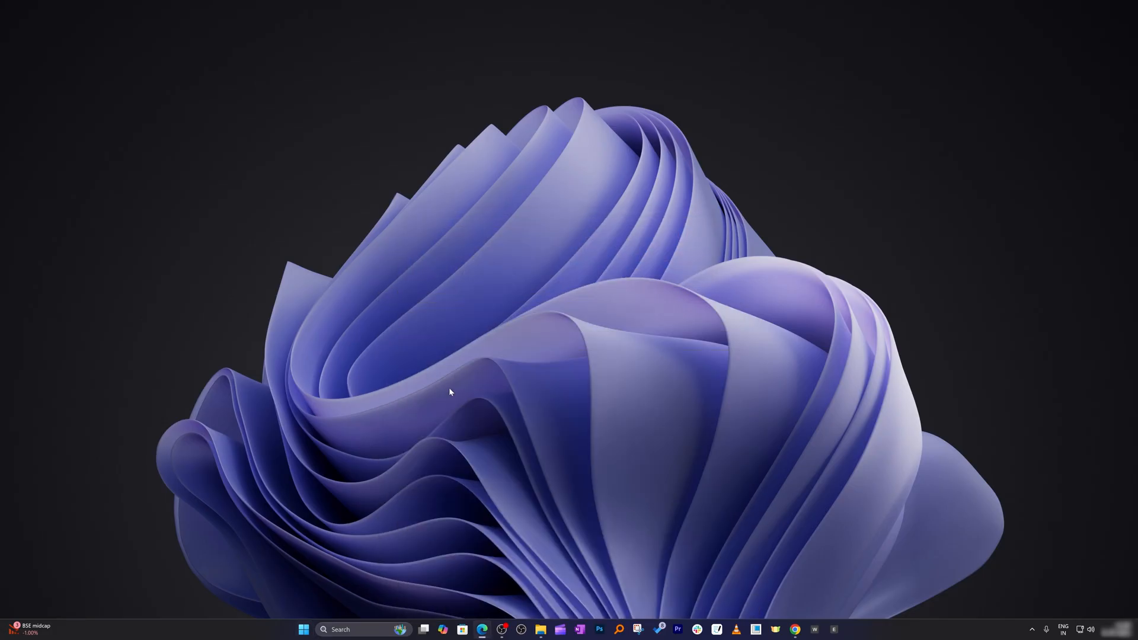
{"action": "left_click", "coordinate": [481, 629]}
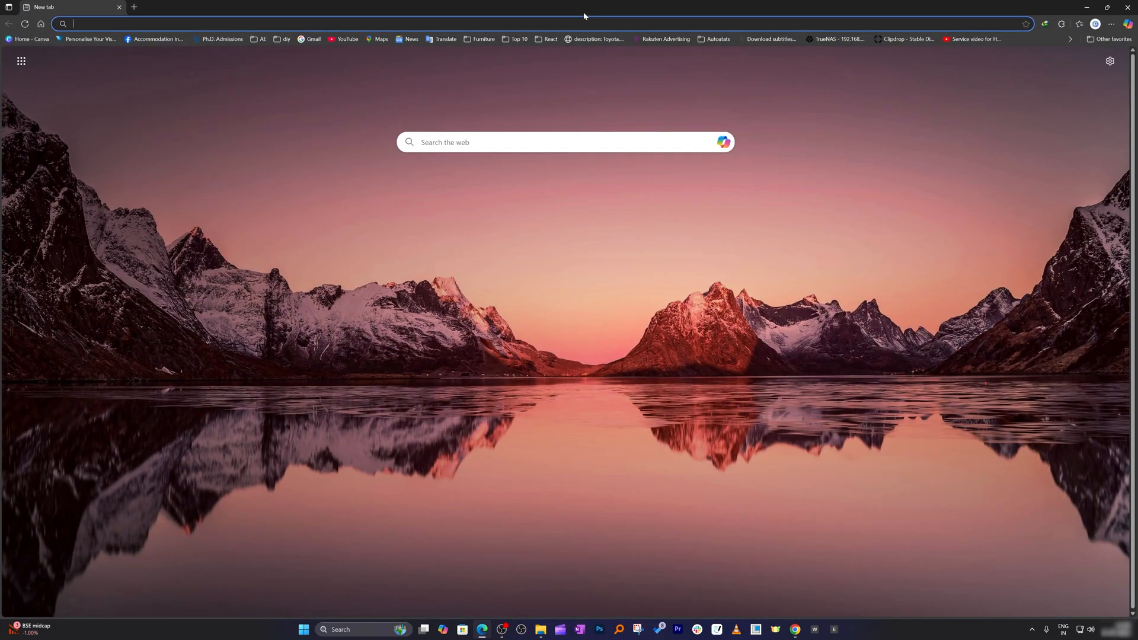
- Go to microsoft.com and start signing in to a Microsoft account
{"action": "type", "text": "microsoft.com/en-in/"}
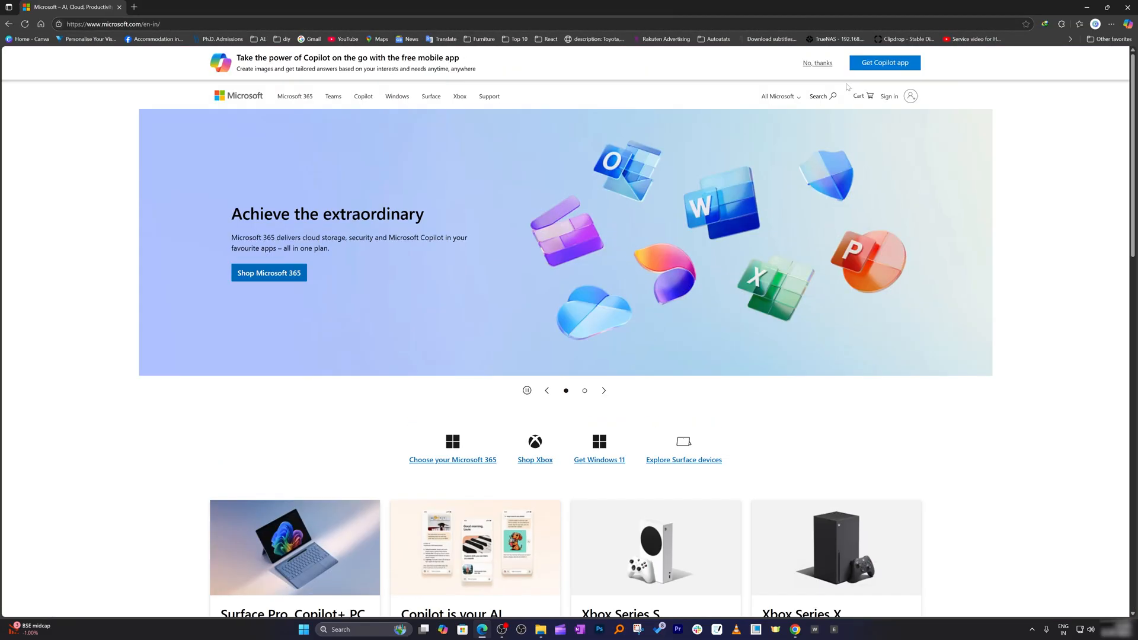
{"action": "mouse_move", "coordinate": [819, 67]}
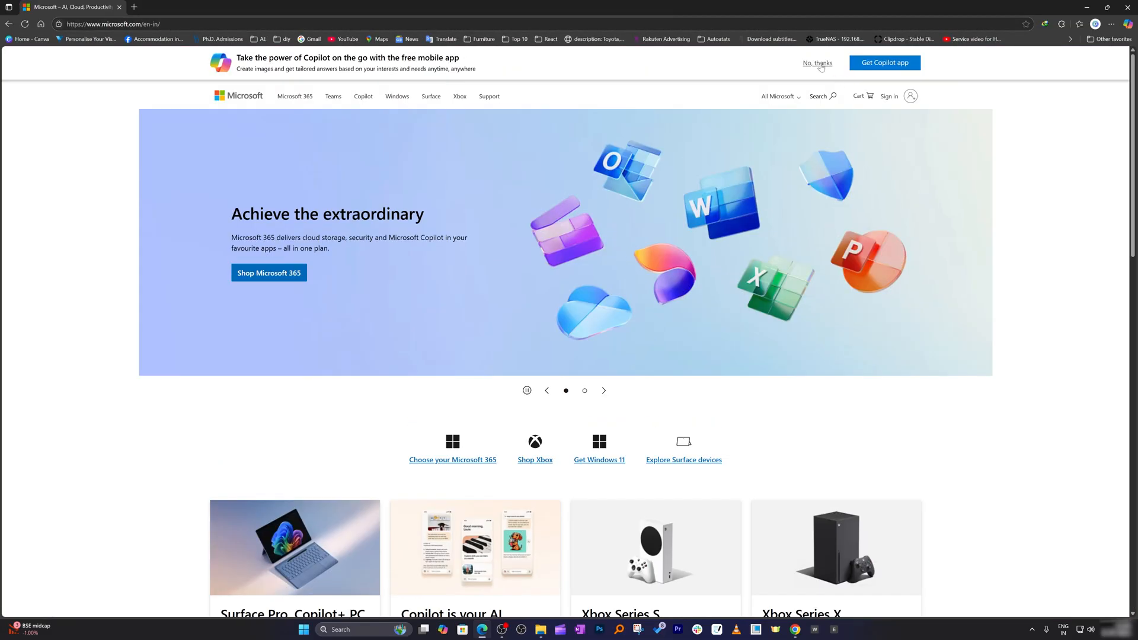
{"action": "left_click", "coordinate": [603, 390]}
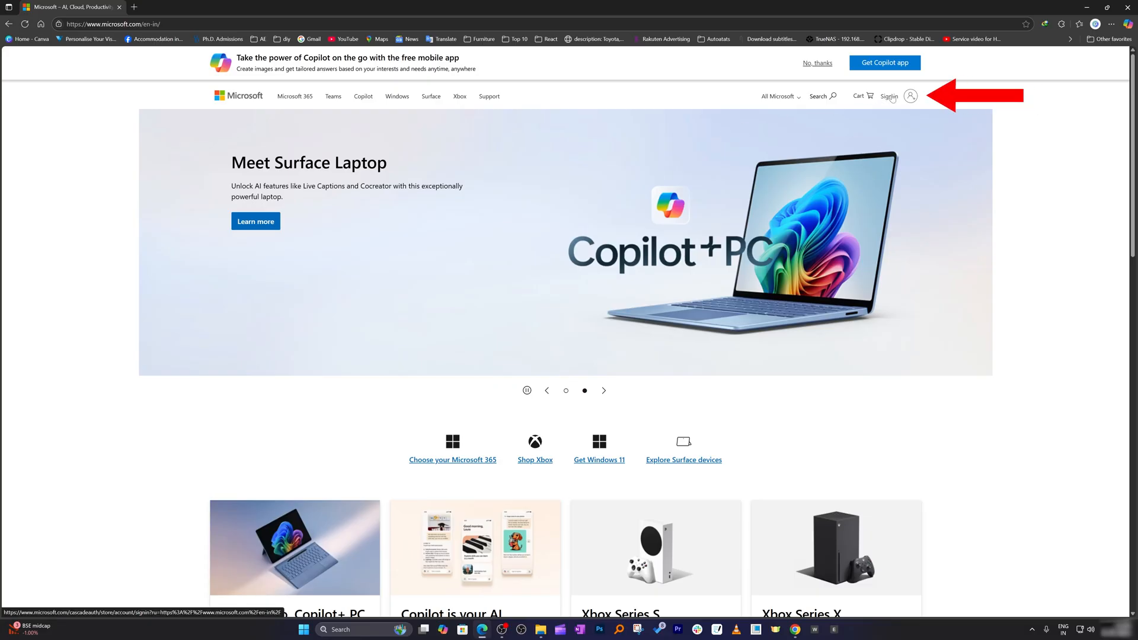
{"action": "left_click", "coordinate": [888, 95]}
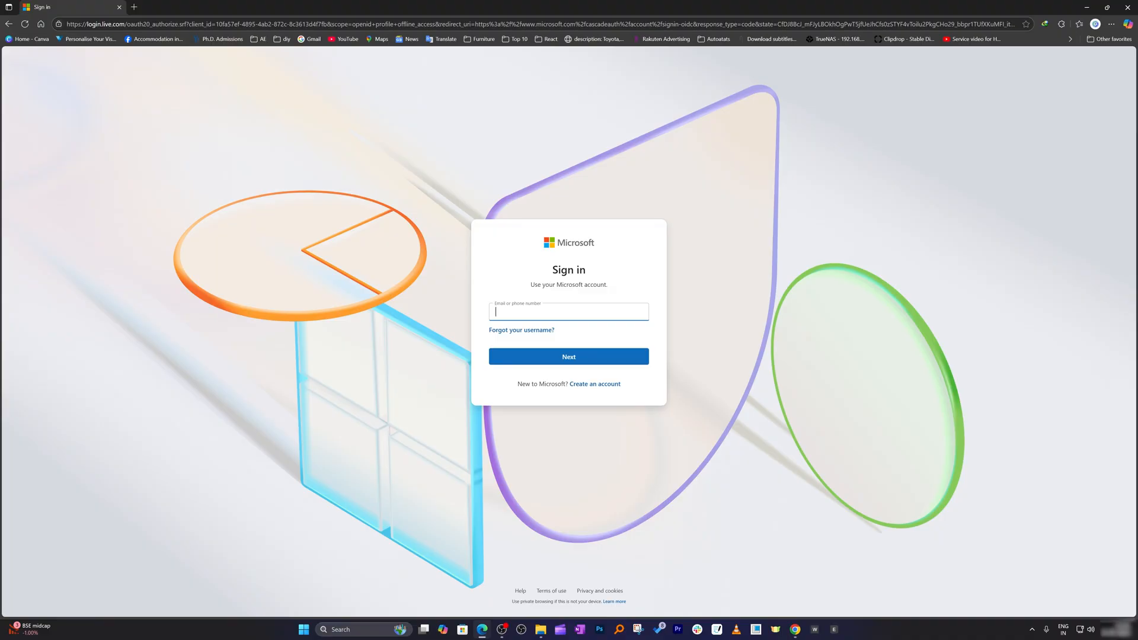
- Sign in with the account email and reach the Microsoft account overview page
{"action": "type", "text": "pree"}
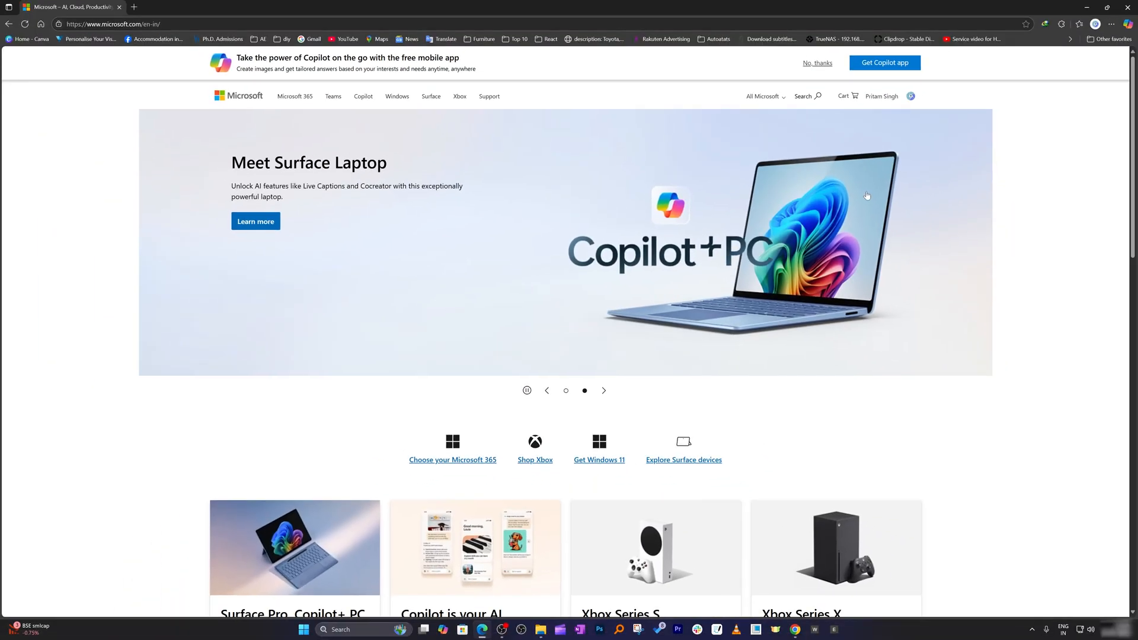
{"action": "left_click", "coordinate": [911, 96]}
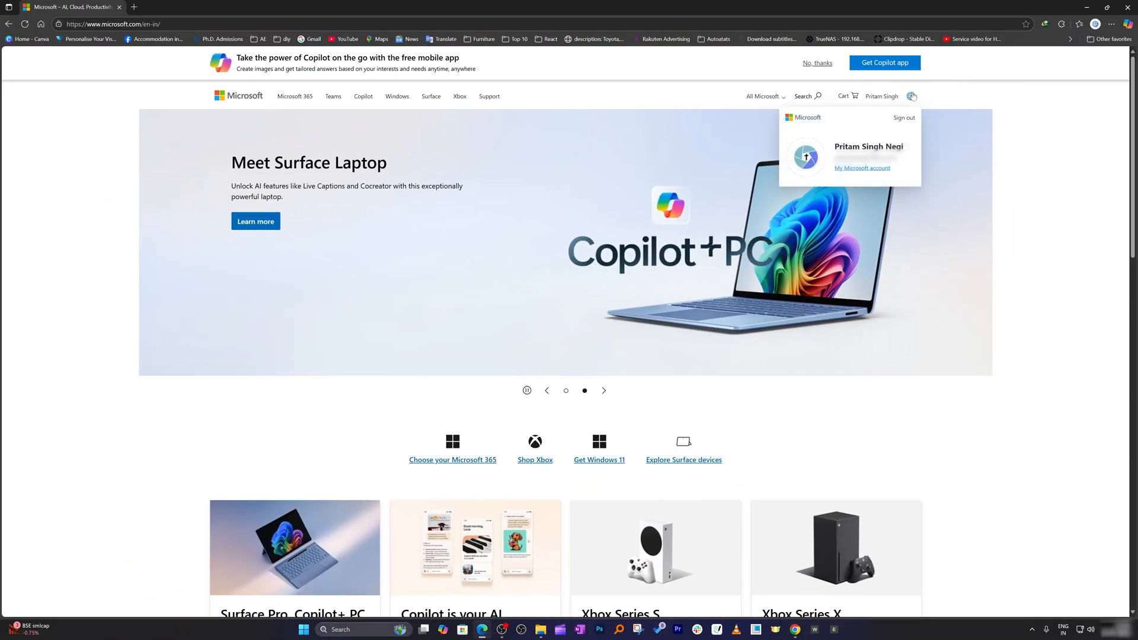
{"action": "mouse_move", "coordinate": [861, 167]}
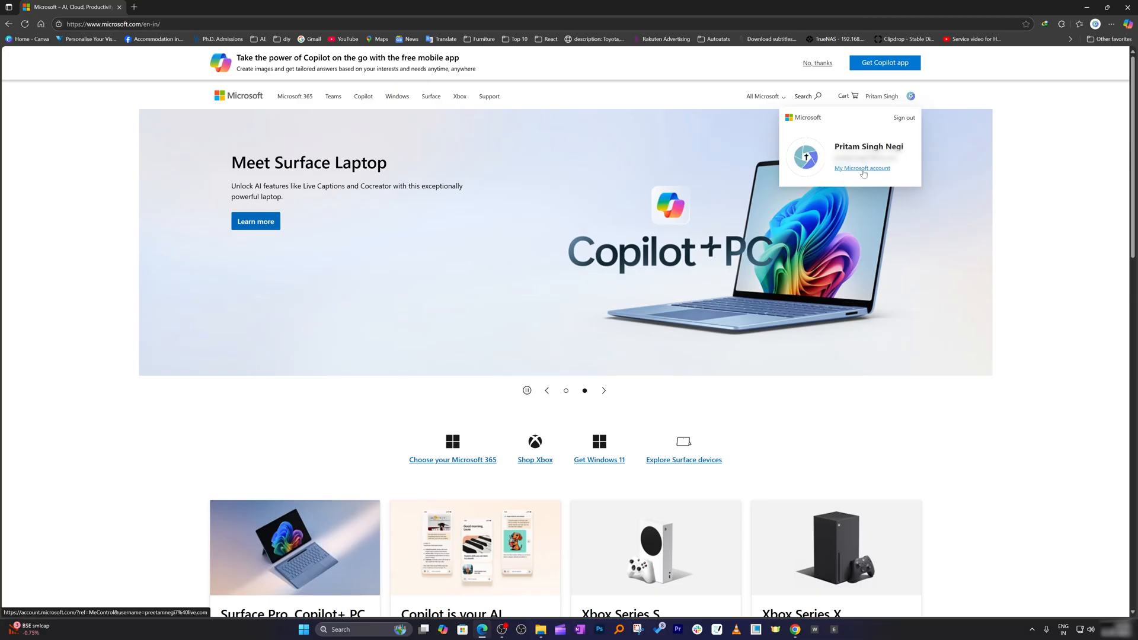
{"action": "left_click", "coordinate": [861, 168]}
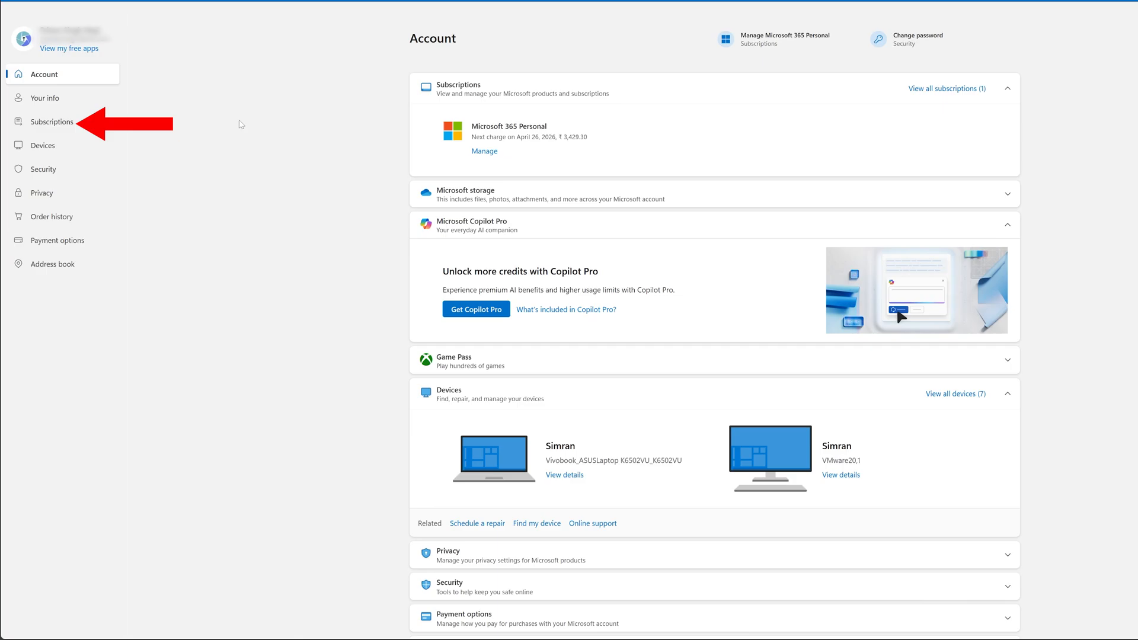
- Cancel Microsoft 365 Personal from its Manage page, keeping access until 4/25/2026
{"action": "left_click", "coordinate": [51, 121]}
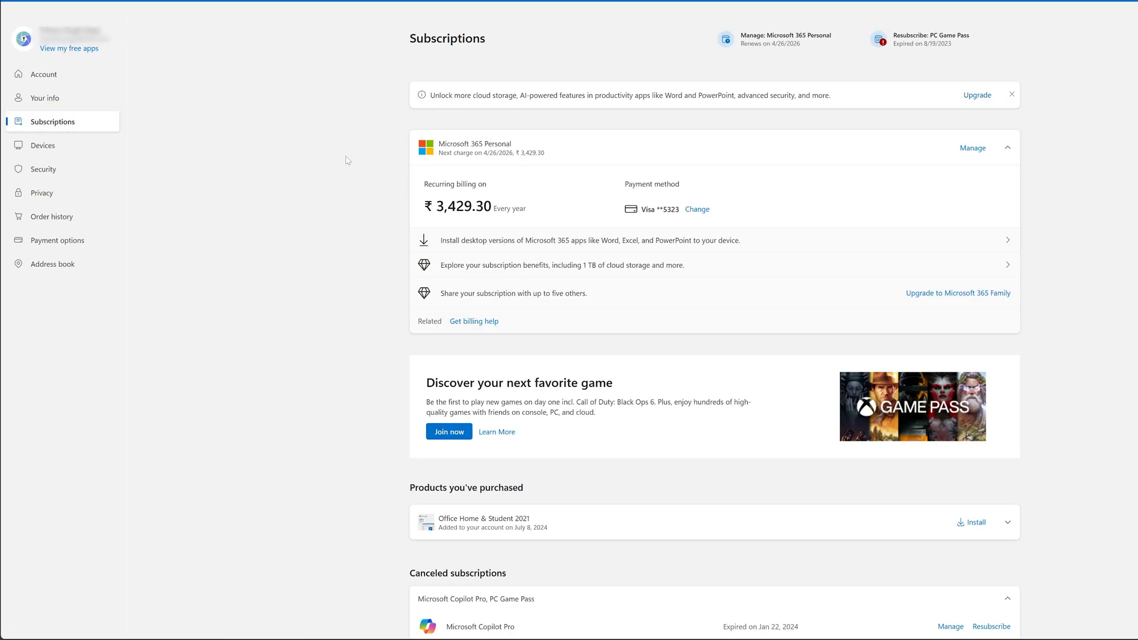
{"action": "mouse_move", "coordinate": [367, 156]}
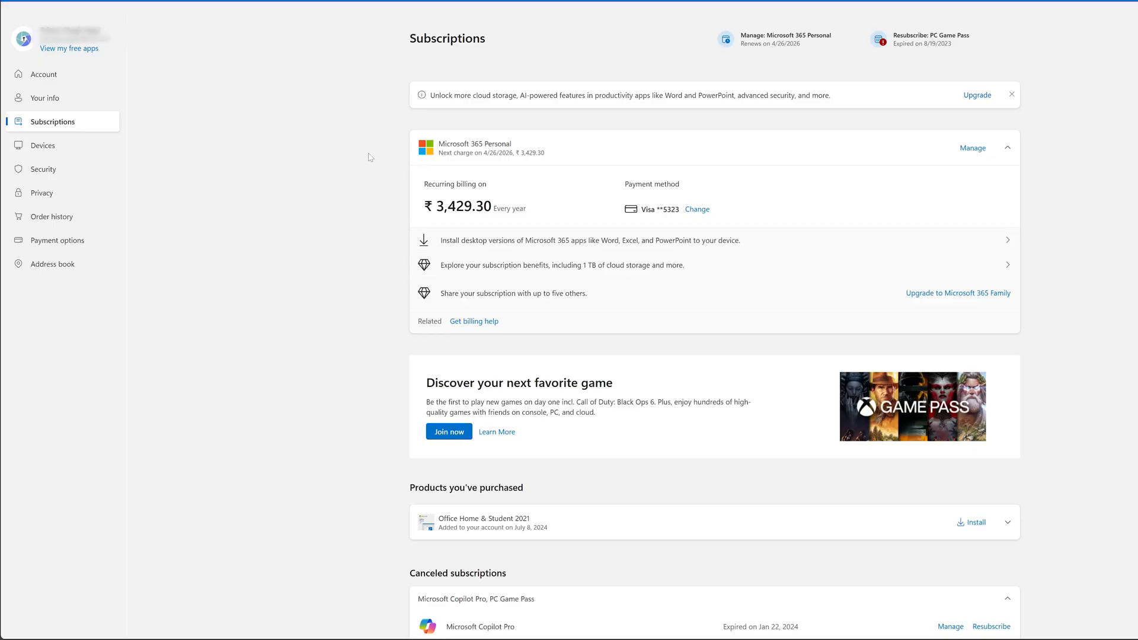
{"action": "left_click", "coordinate": [972, 146]}
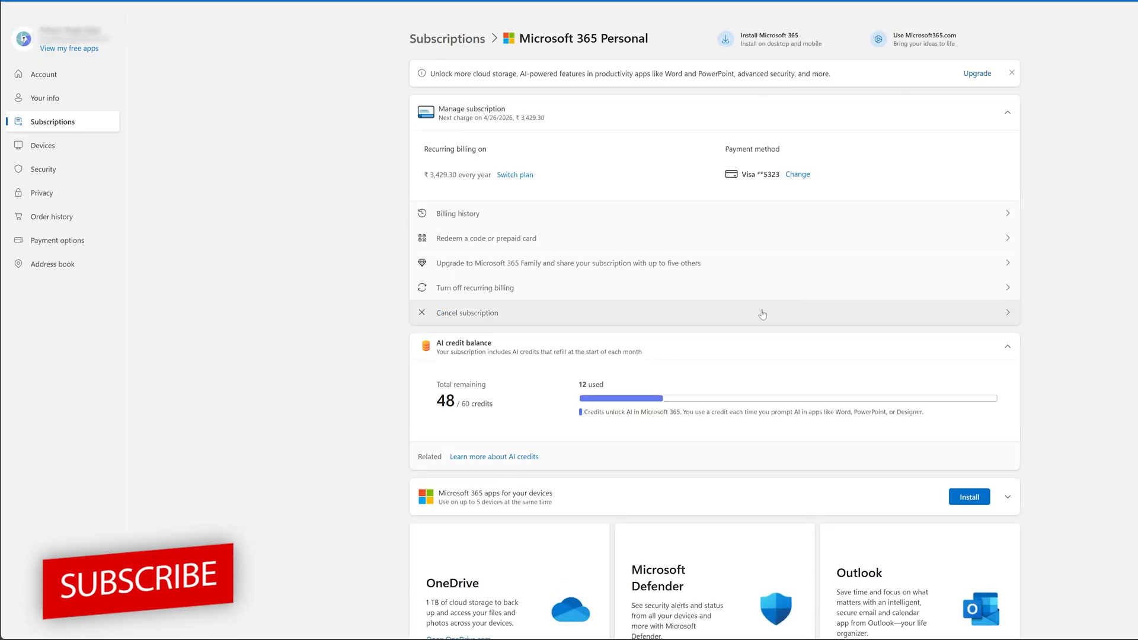
{"action": "mouse_move", "coordinate": [762, 313]}
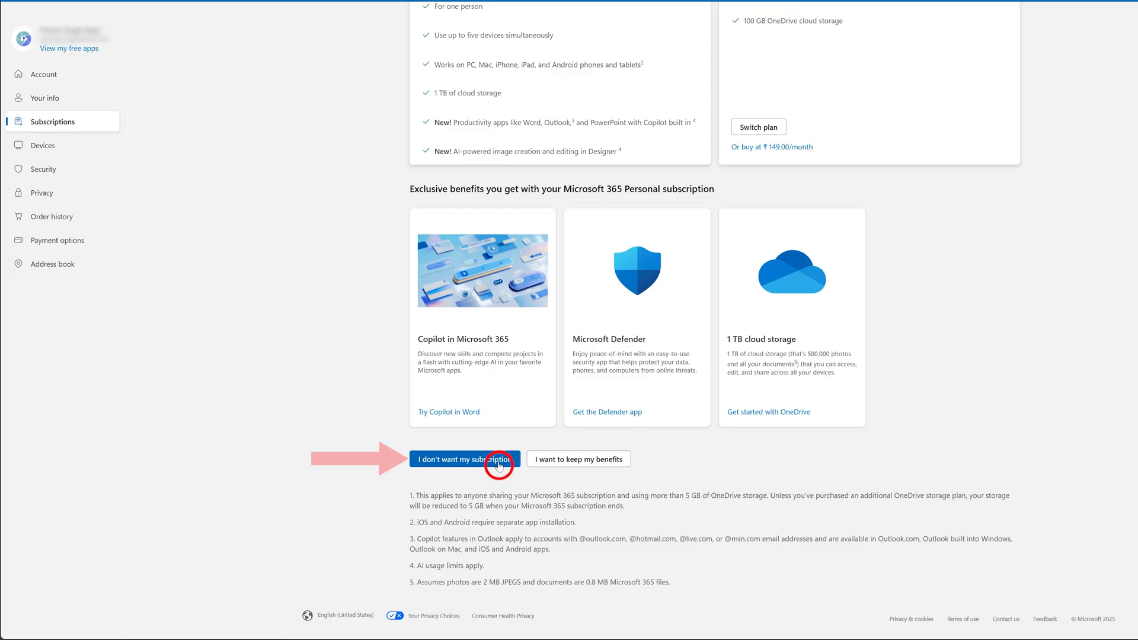
{"action": "left_click", "coordinate": [463, 458]}
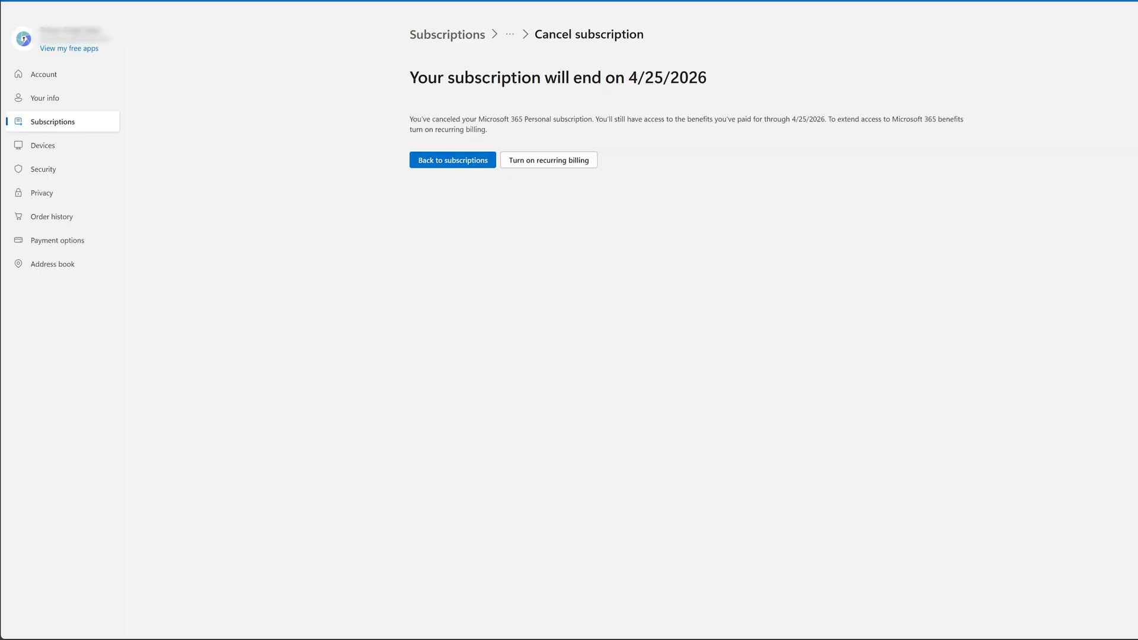
{"action": "mouse_move", "coordinate": [606, 92]}
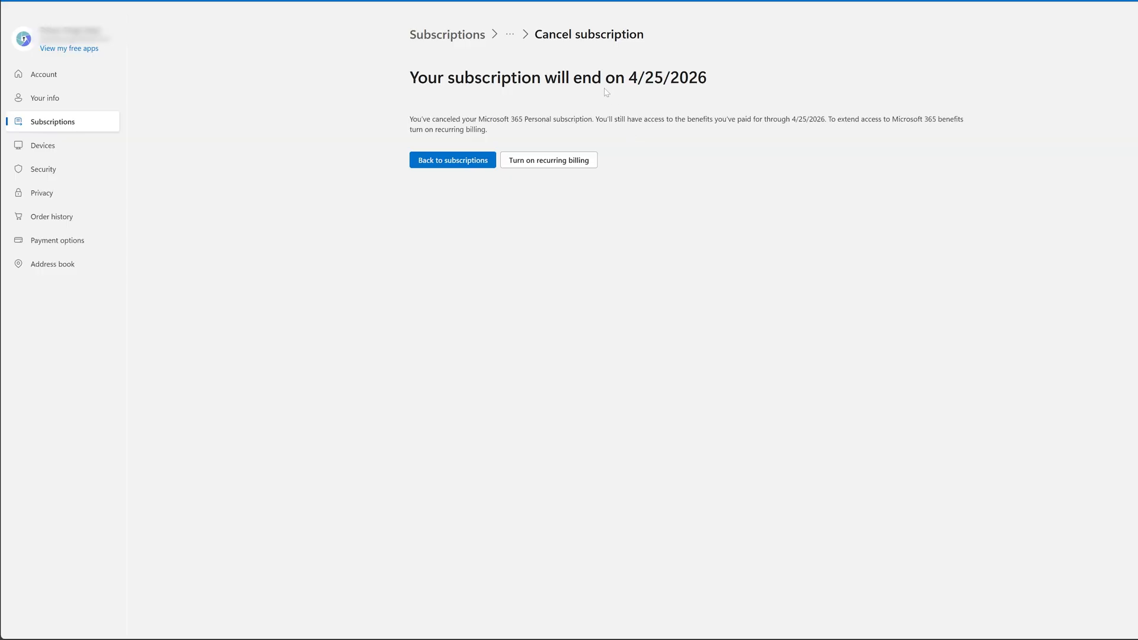
{"action": "mouse_move", "coordinate": [605, 93]}
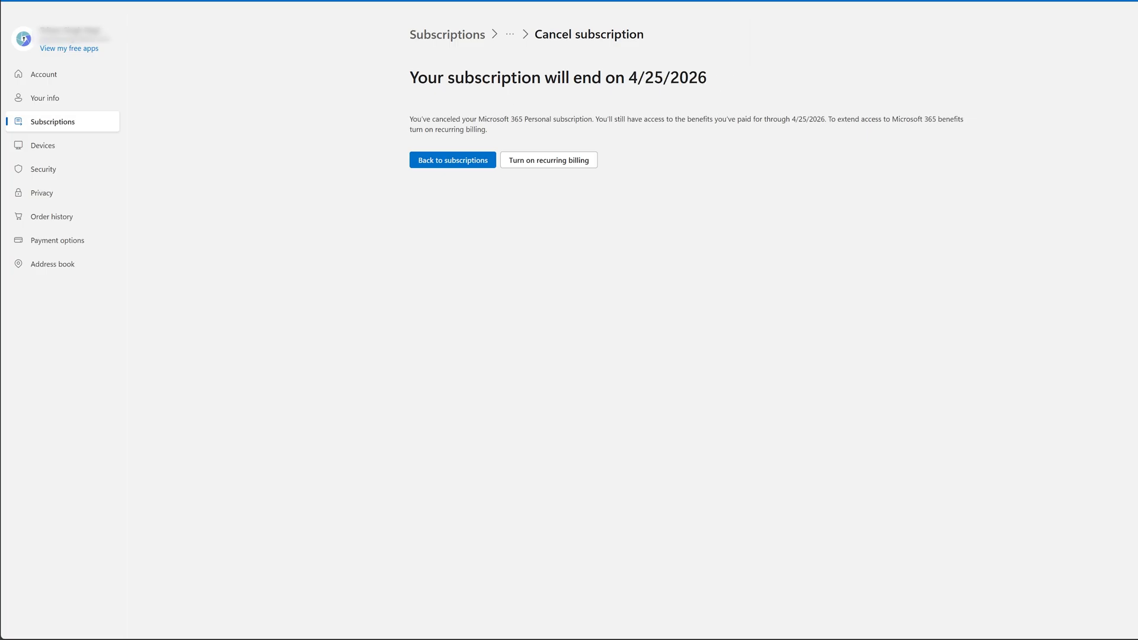
{"action": "mouse_move", "coordinate": [68, 89]}
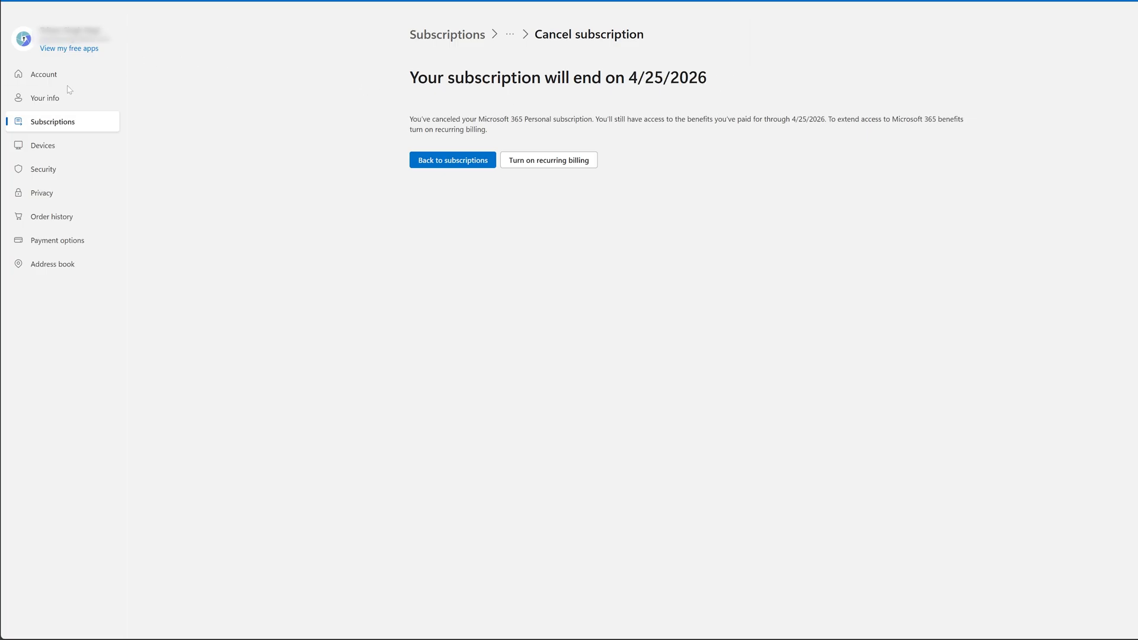
{"action": "mouse_move", "coordinate": [52, 120]}
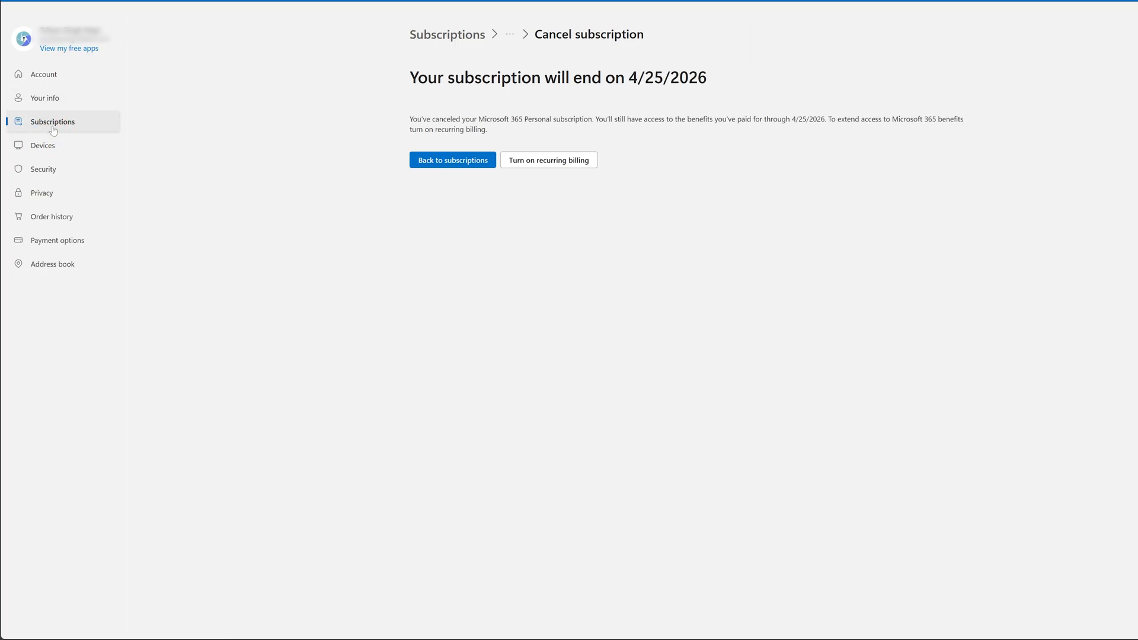
- Return to the subscriptions list showing recurring billing off, expiring April 25, 2026
{"action": "left_click", "coordinate": [451, 160]}
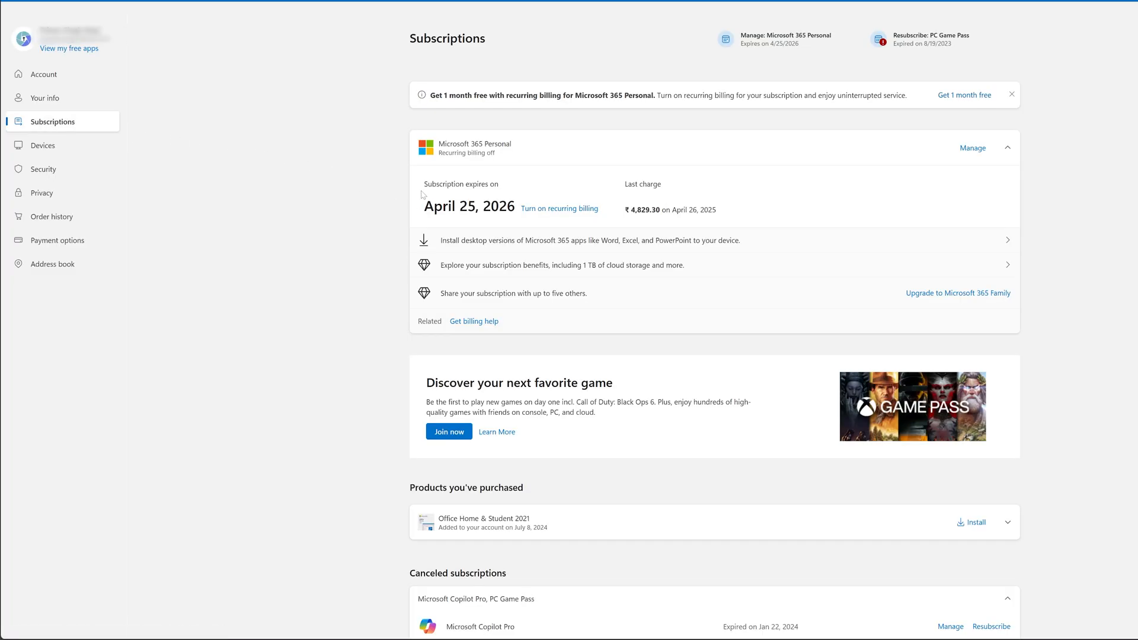
{"action": "mouse_move", "coordinate": [366, 179]}
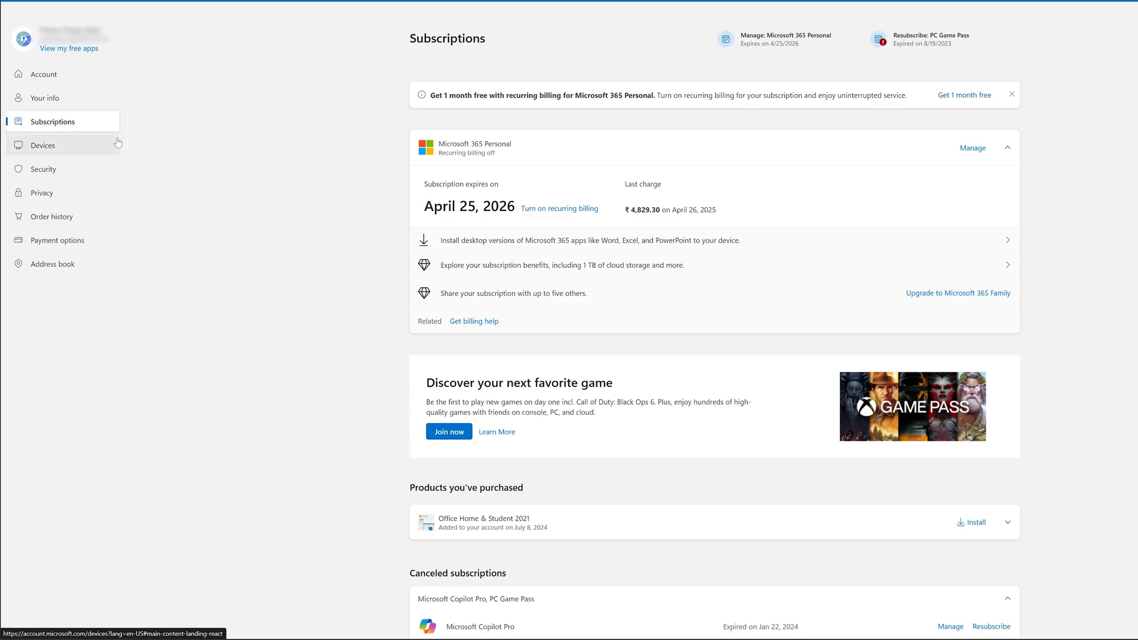
{"action": "mouse_move", "coordinate": [972, 147]}
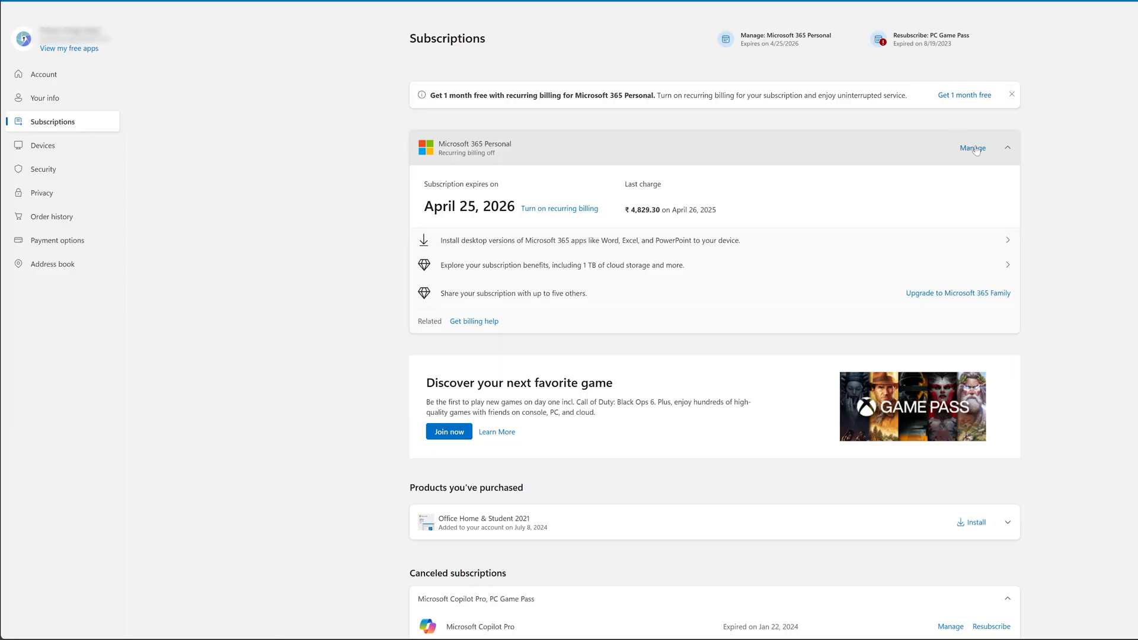
- Turn recurring billing back on with the saved Visa card and submit its CVV for verification
{"action": "left_click", "coordinate": [972, 149]}
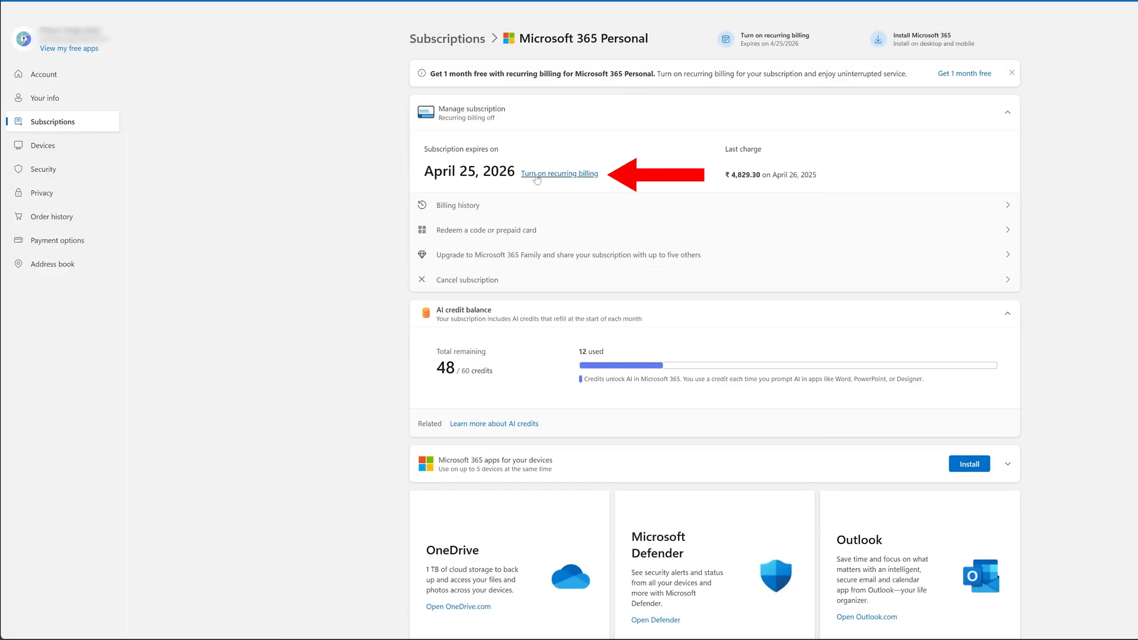
{"action": "left_click", "coordinate": [558, 173]}
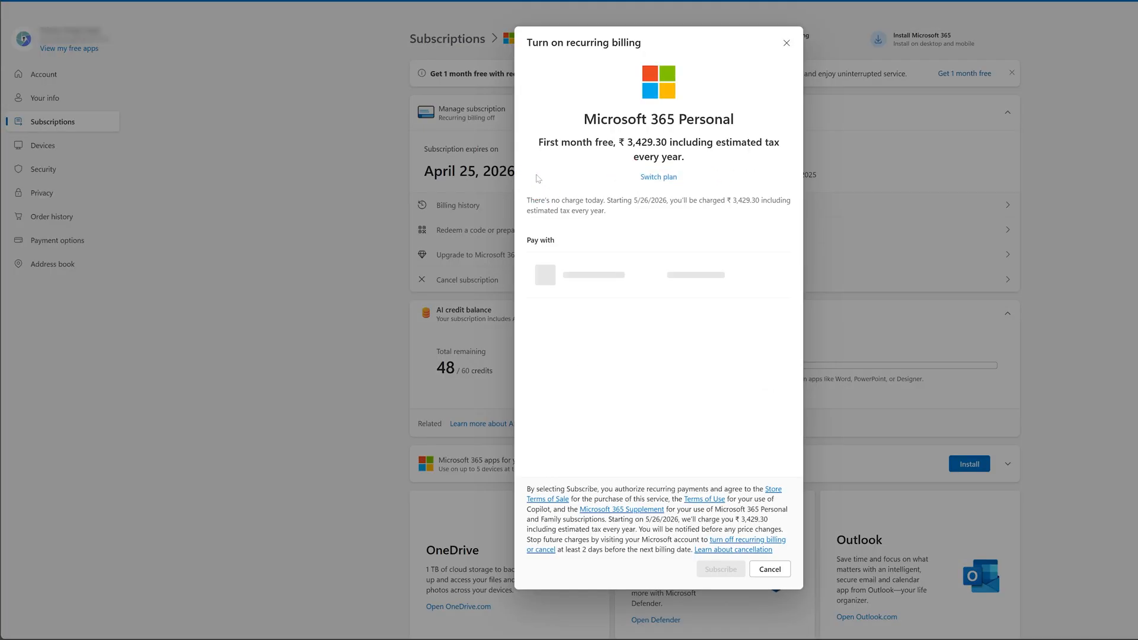
{"action": "left_click", "coordinate": [719, 567]}
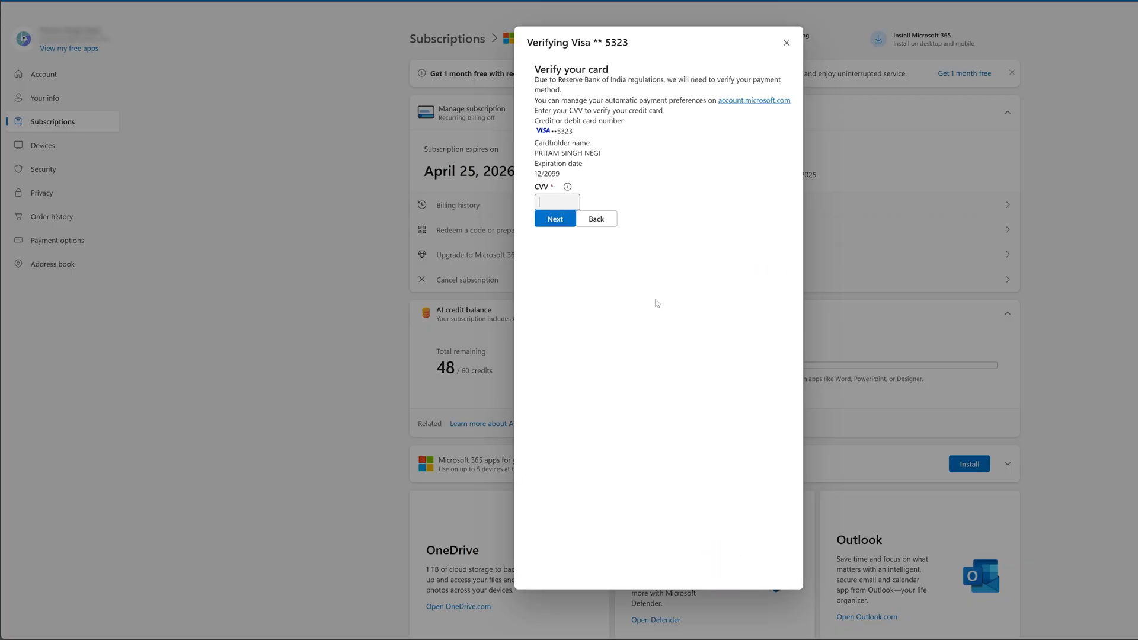
{"action": "mouse_move", "coordinate": [508, 302]}
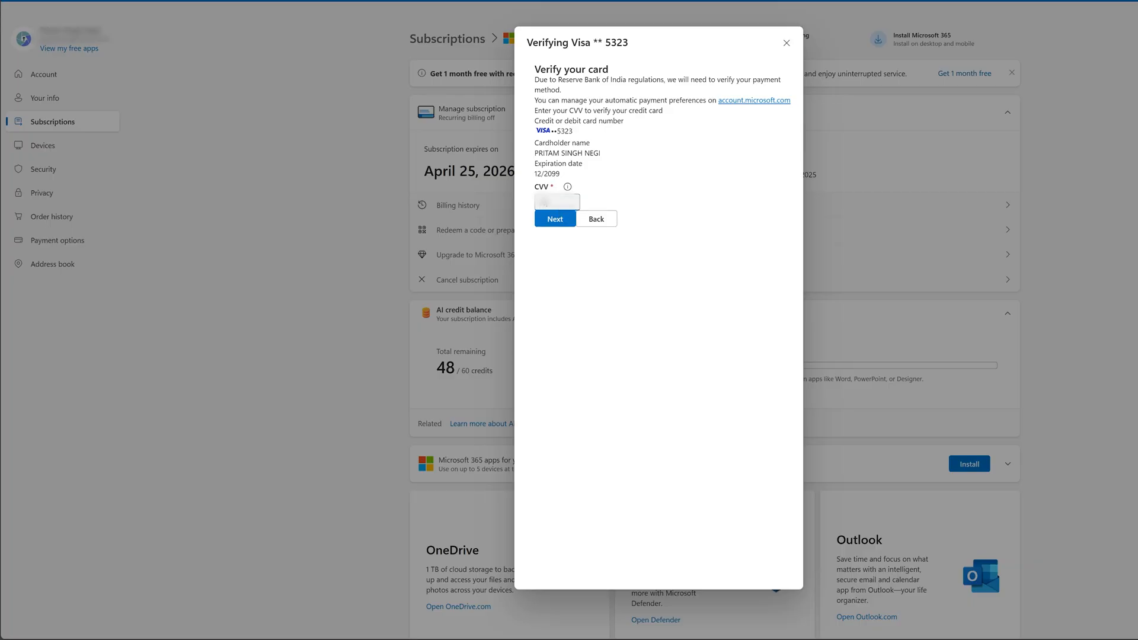
{"action": "left_click", "coordinate": [554, 218]}
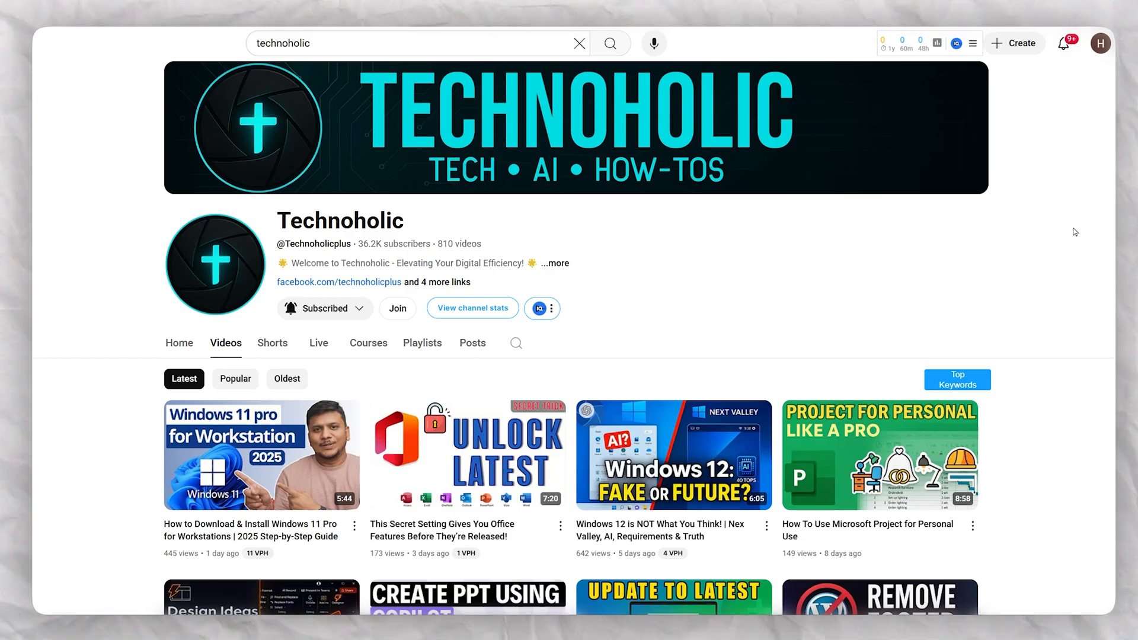
{"action": "scroll", "scroll_direction": "down", "scroll_amount": 3}
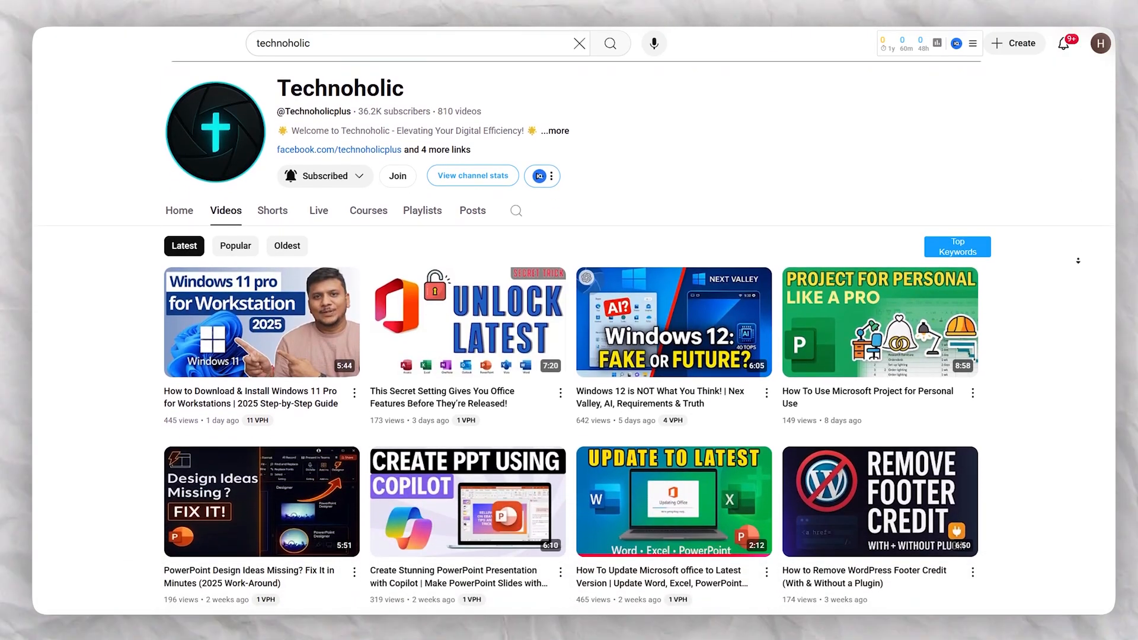
{"action": "scroll", "scroll_direction": "down", "scroll_amount": 3}
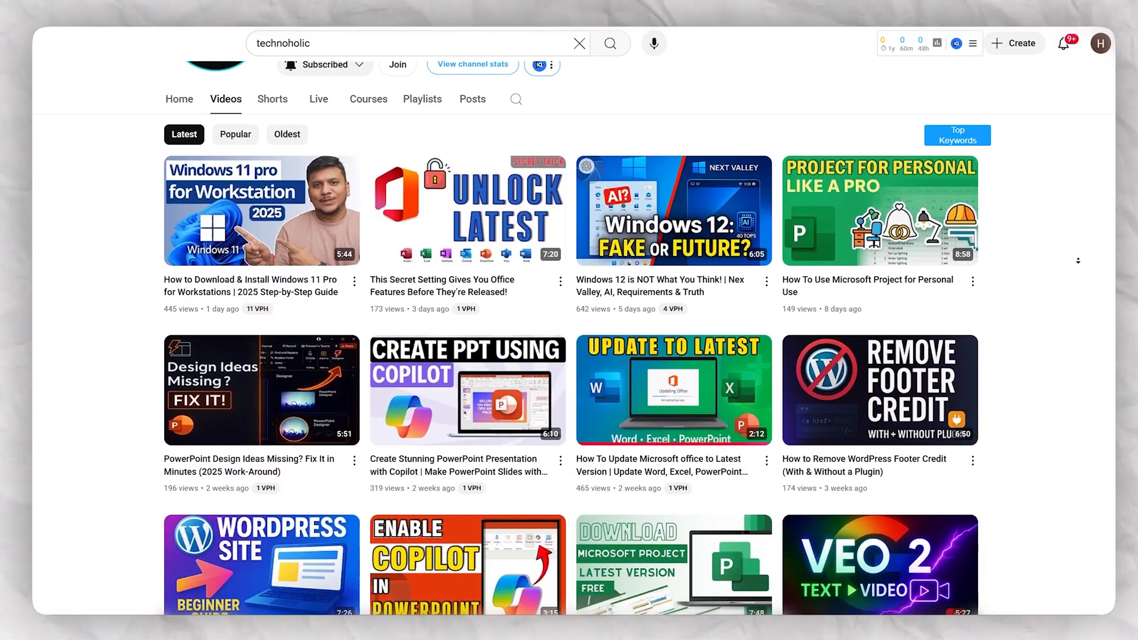
{"action": "scroll", "scroll_direction": "down", "scroll_amount": 3}
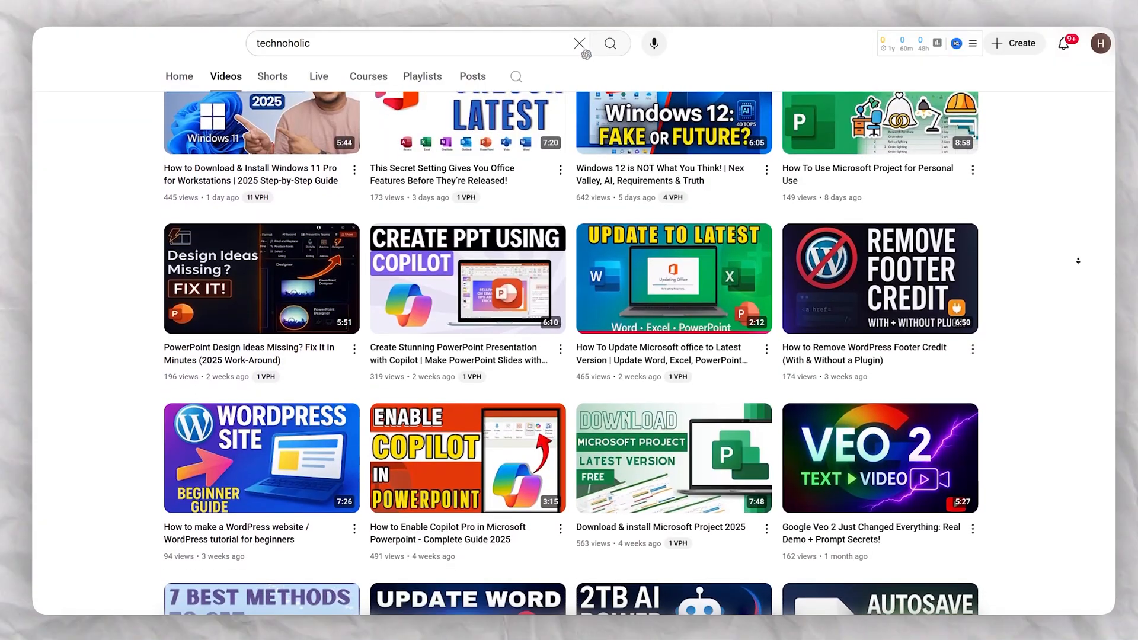
{"action": "scroll", "scroll_direction": "down", "scroll_amount": 3}
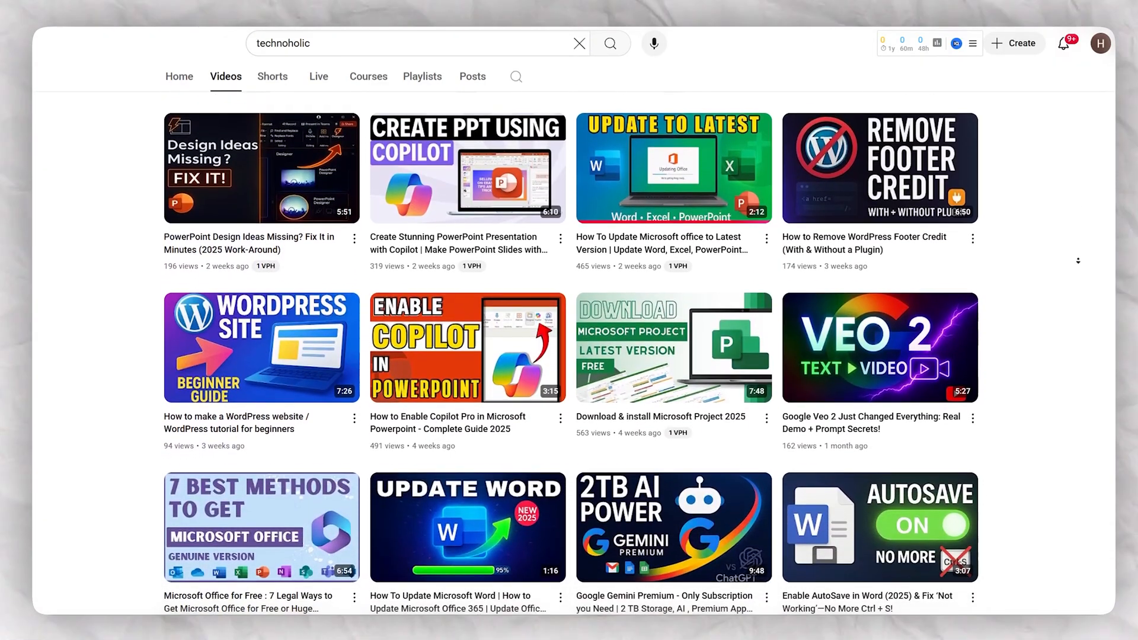
{"action": "scroll", "scroll_direction": "down", "scroll_amount": 3}
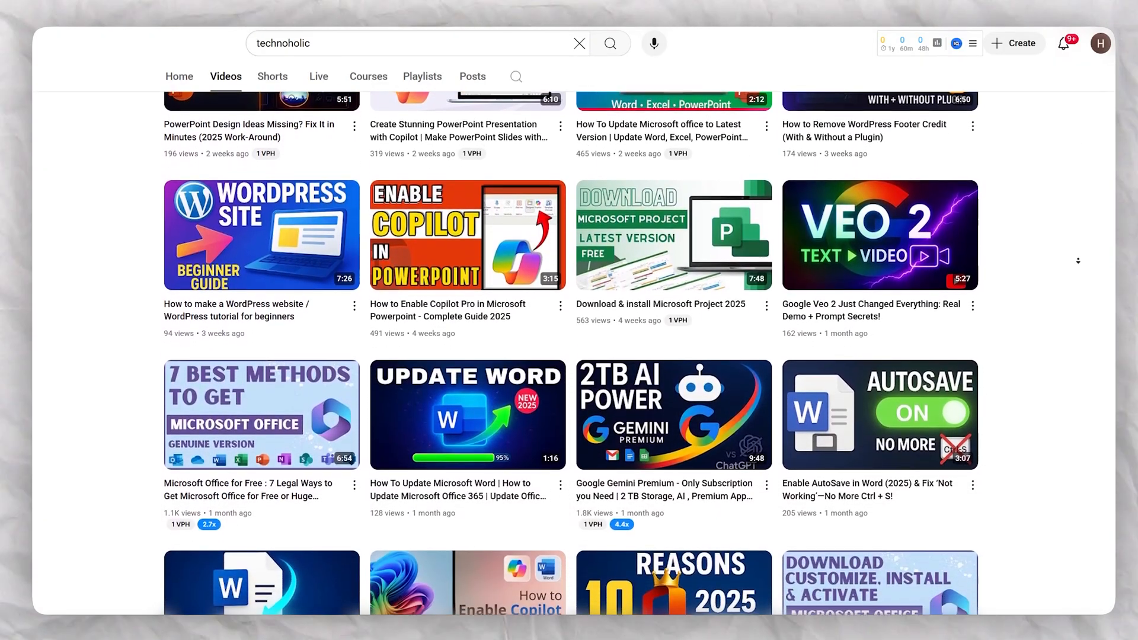
{"action": "scroll", "scroll_direction": "down", "scroll_amount": 3}
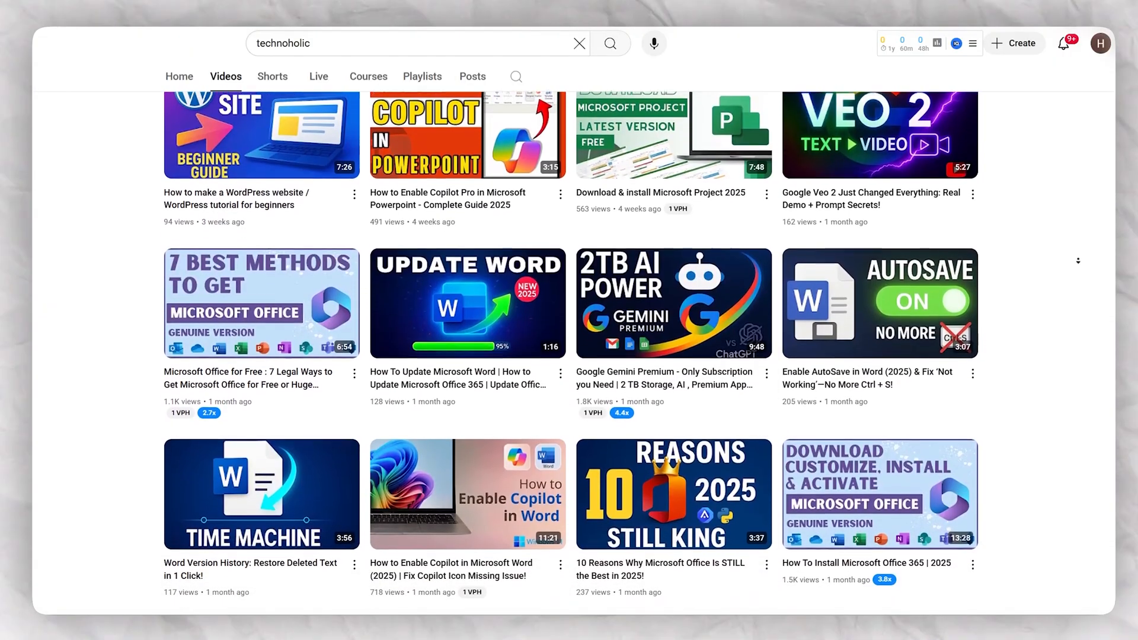
{"action": "scroll", "scroll_direction": "down", "scroll_amount": 3}
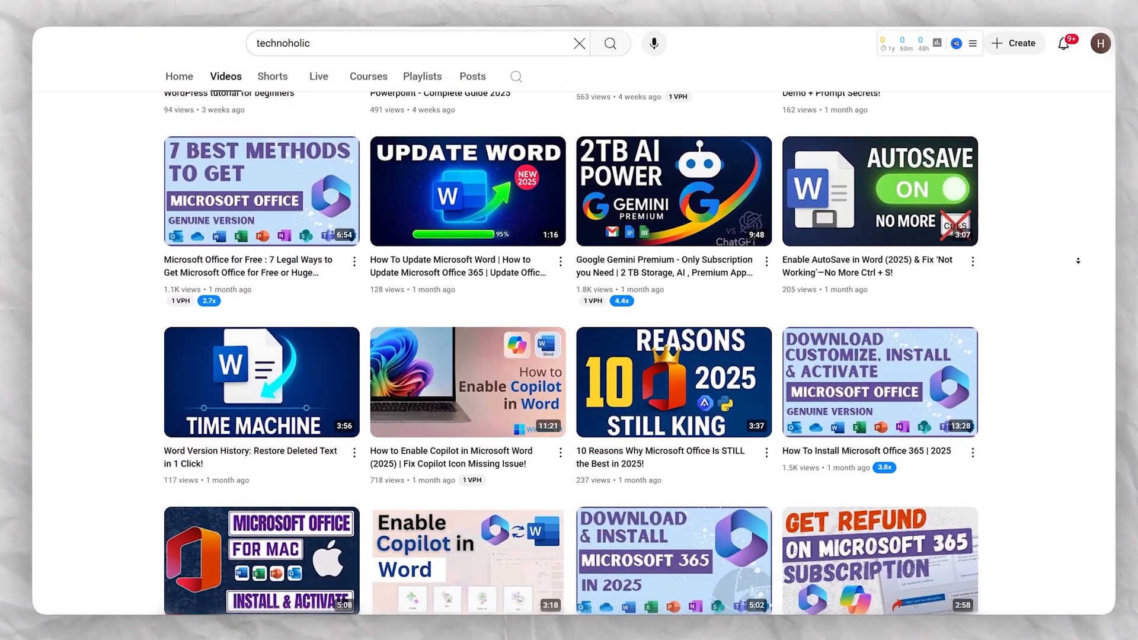
{"action": "scroll", "scroll_direction": "down", "scroll_amount": 3}
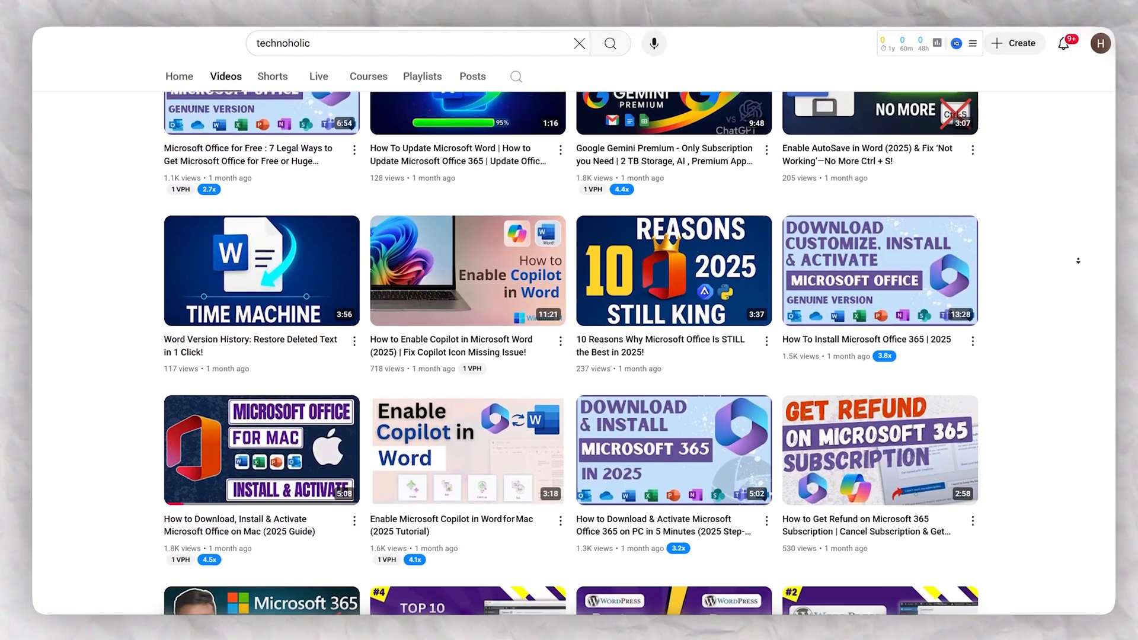